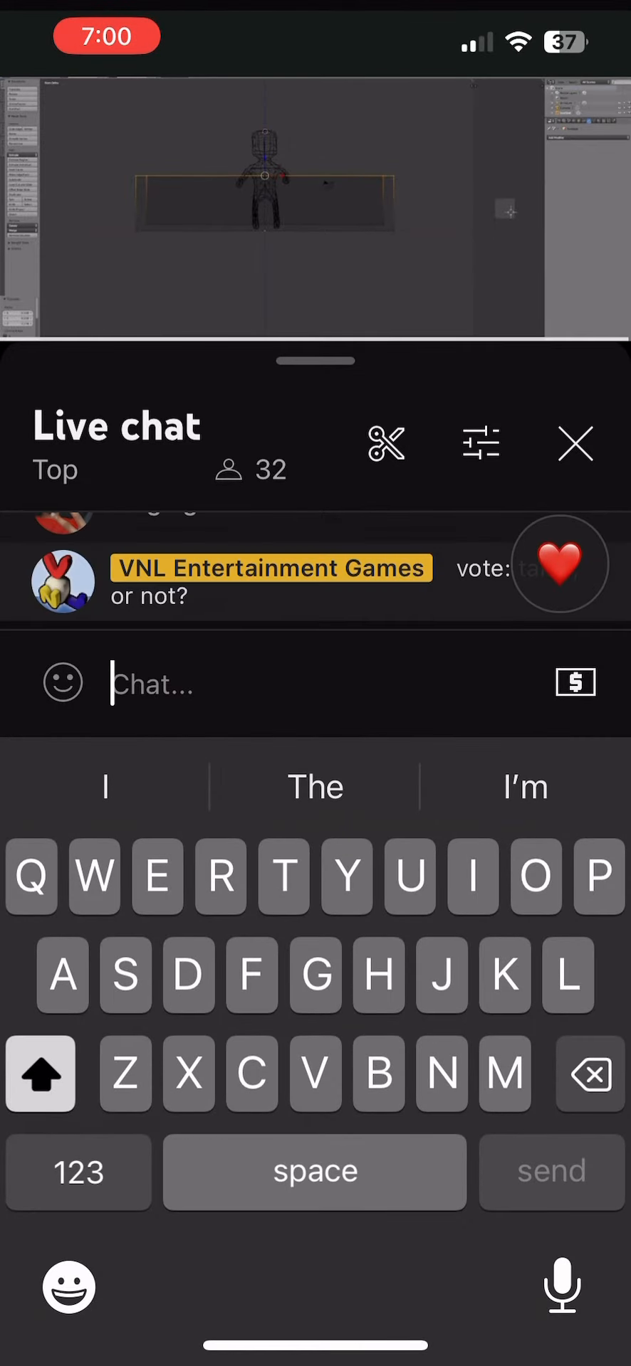
# Post the chat message 'Can you make a furniture that's a stone statue of Bad nerd or someone else!?'
pyautogui.write('Can you make a')
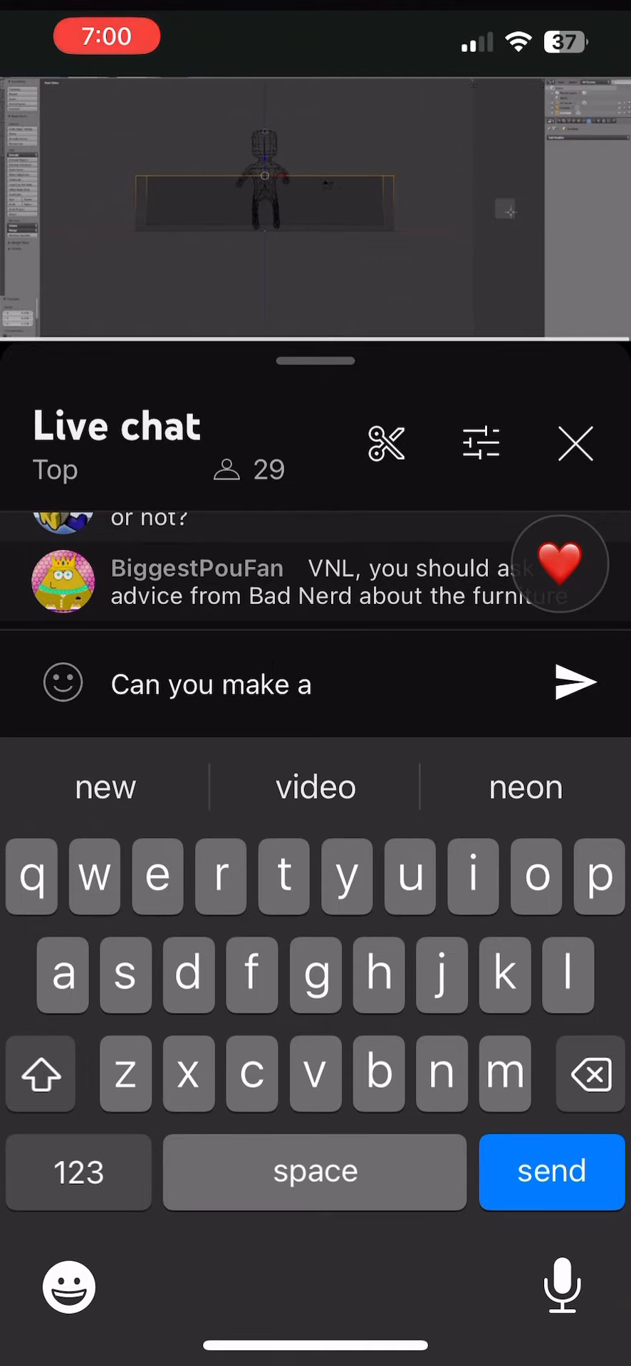
pyautogui.write('f')
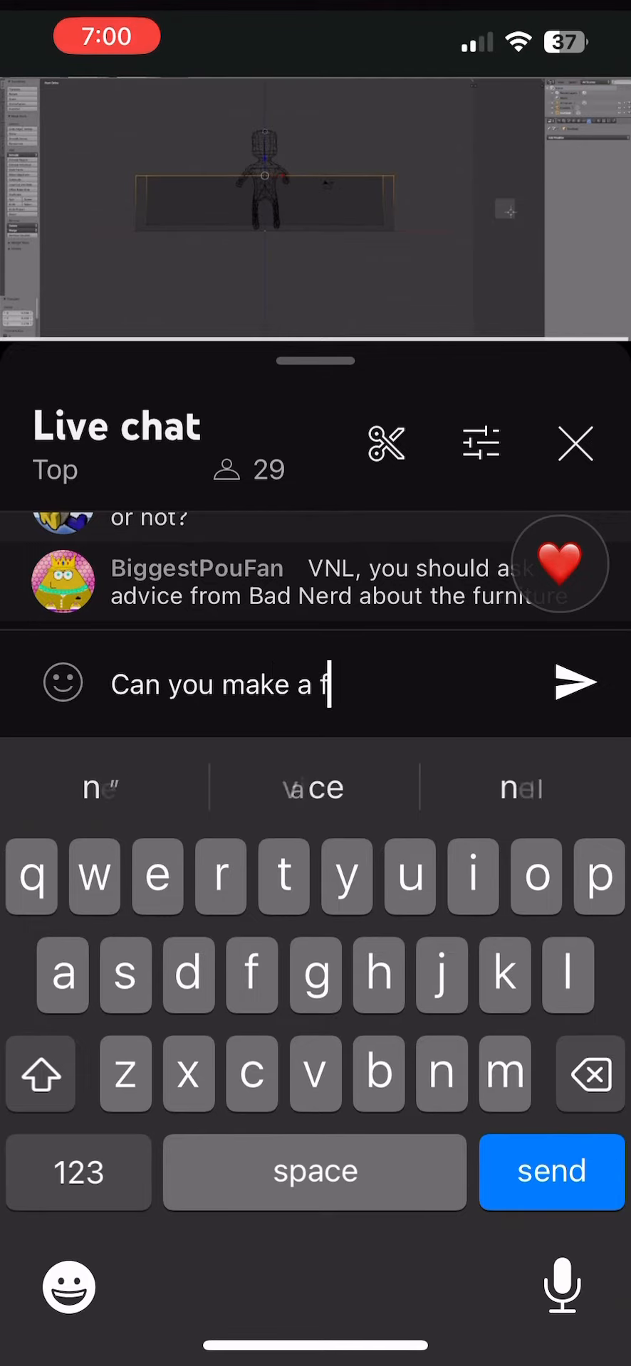
pyautogui.write('un')
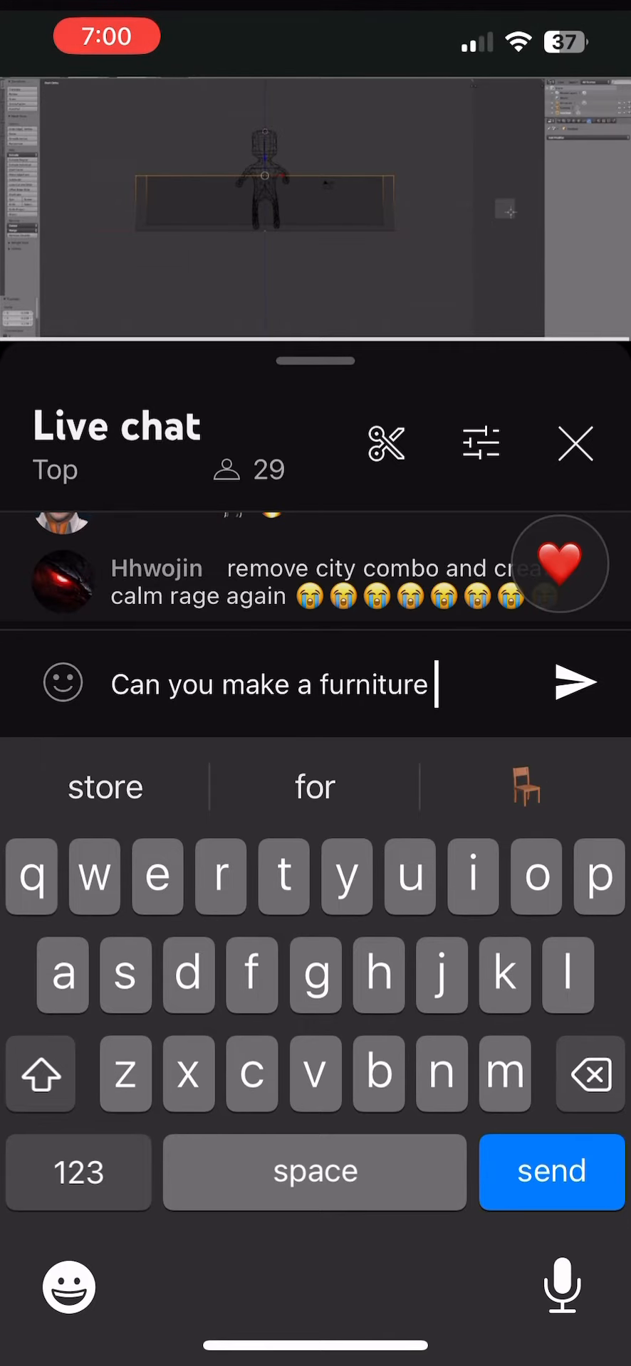
pyautogui.write("that's")
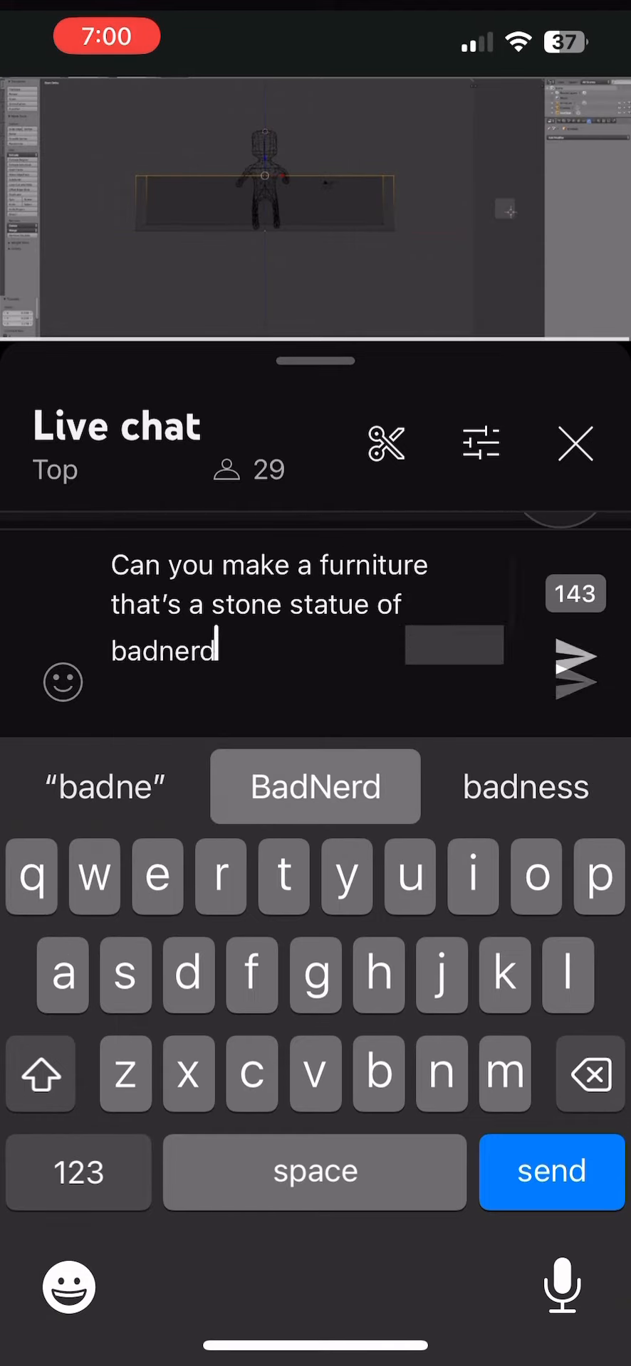
pyautogui.click(314, 785)
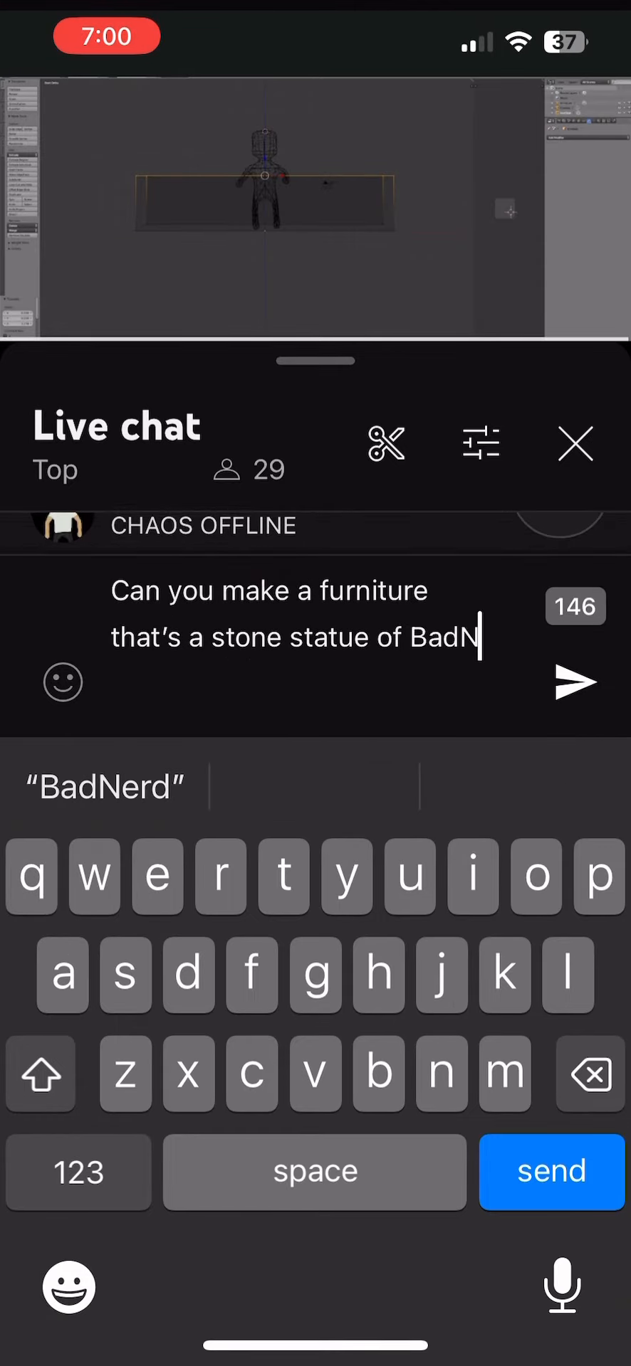
pyautogui.write('rd')
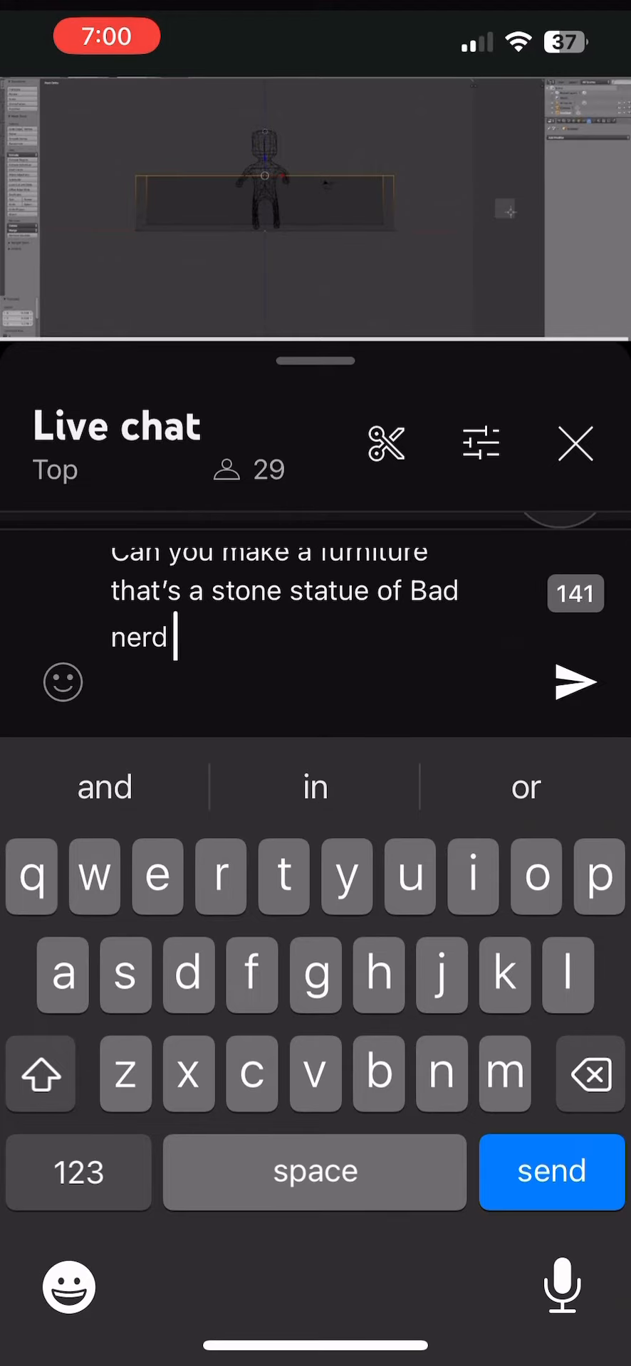
pyautogui.write('r someone else!')
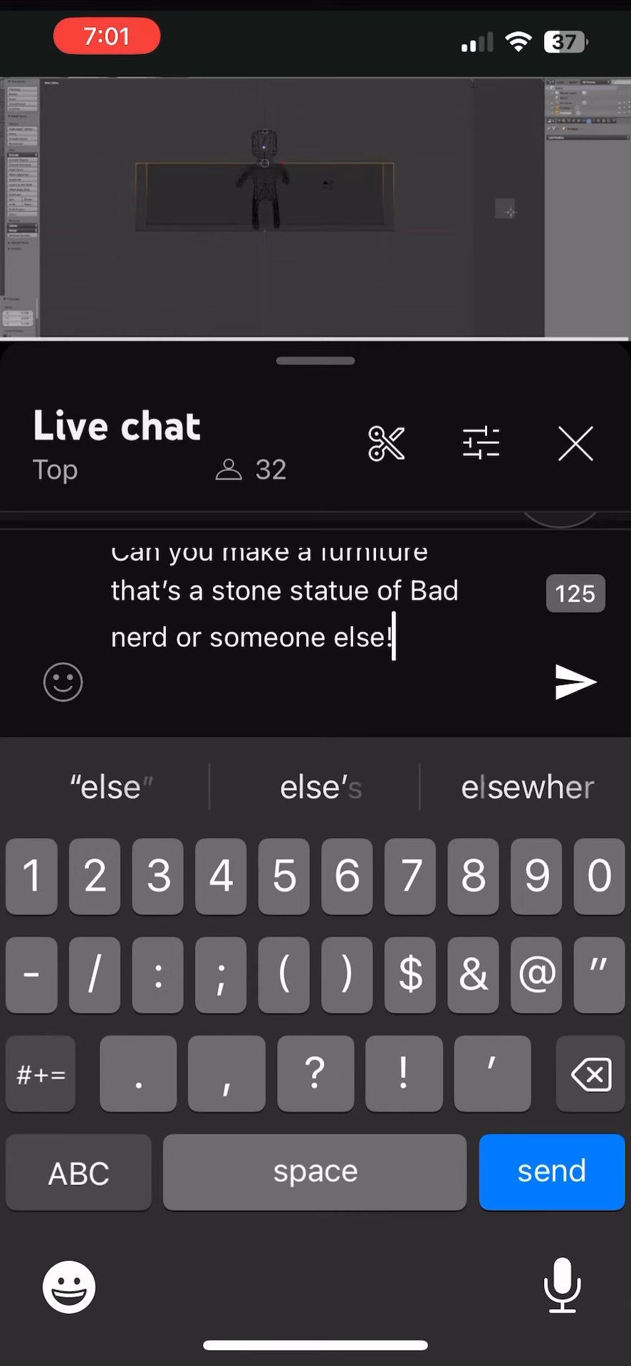
pyautogui.click(549, 1171)
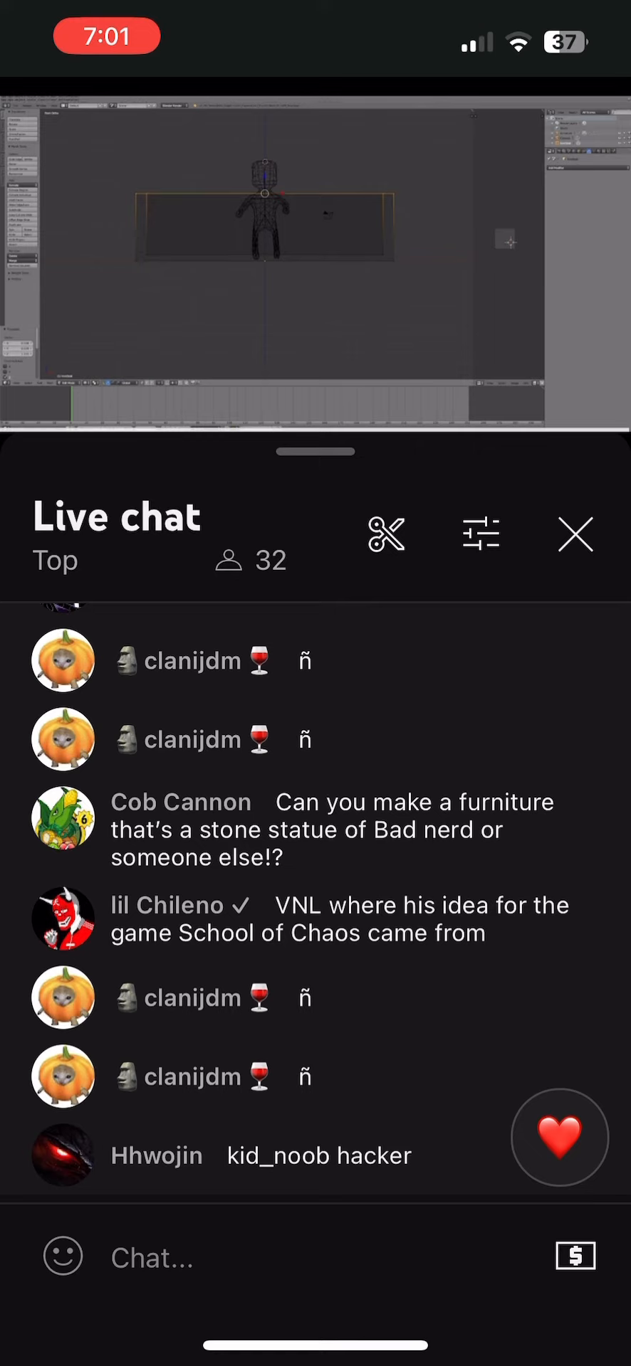
# Scroll the live chat down to find the sent furniture question
pyautogui.scroll(-3)
pyautogui.write('Bad nerd')
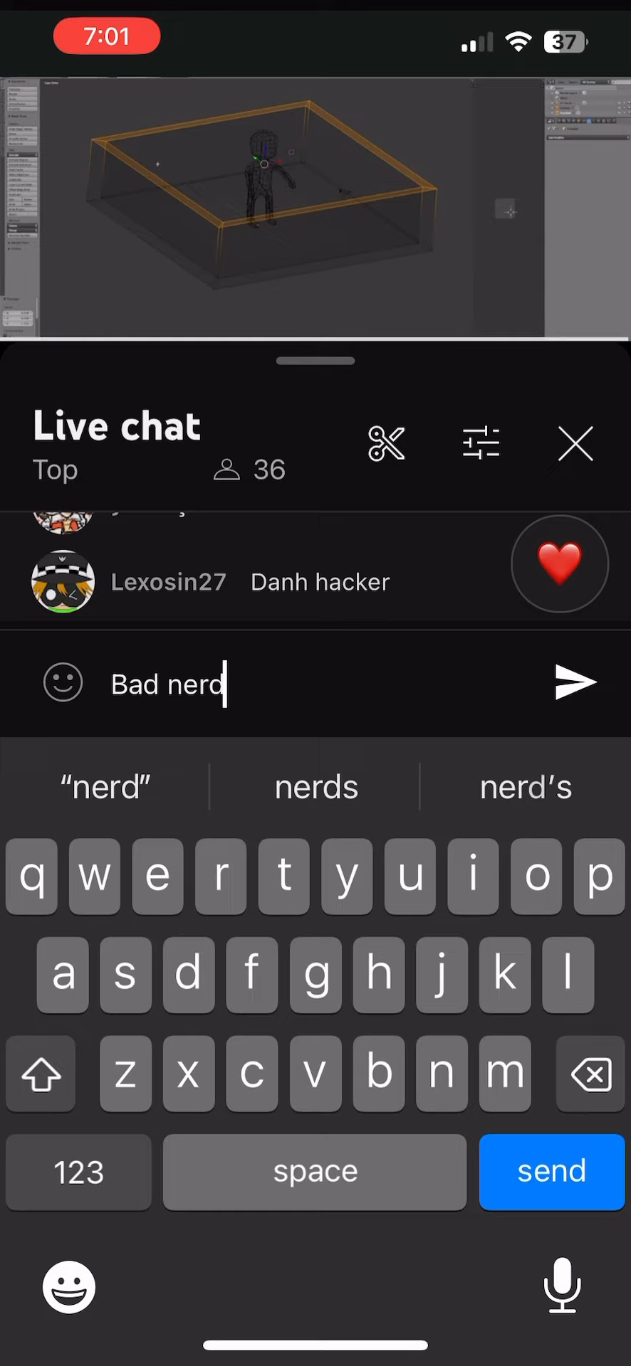
# Extend the draft to 'Bad nerd is not a nerd he is a', removing the stray trailing letter
pyautogui.write('is')
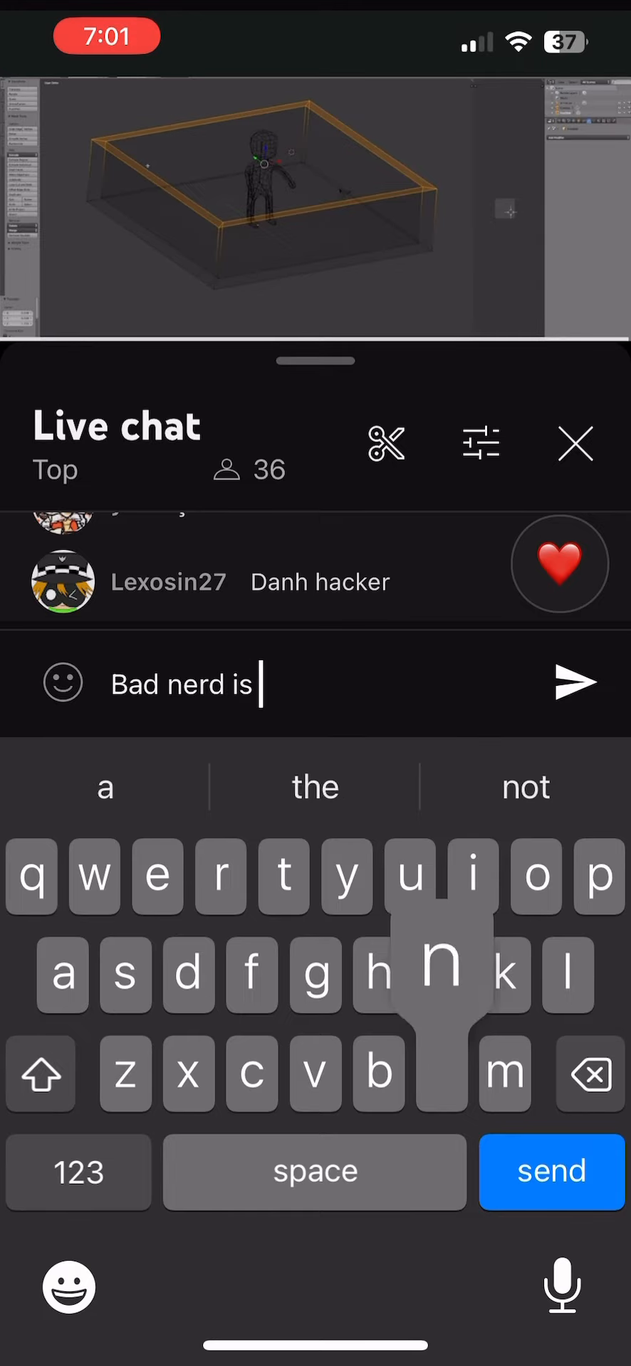
pyautogui.write('not a')
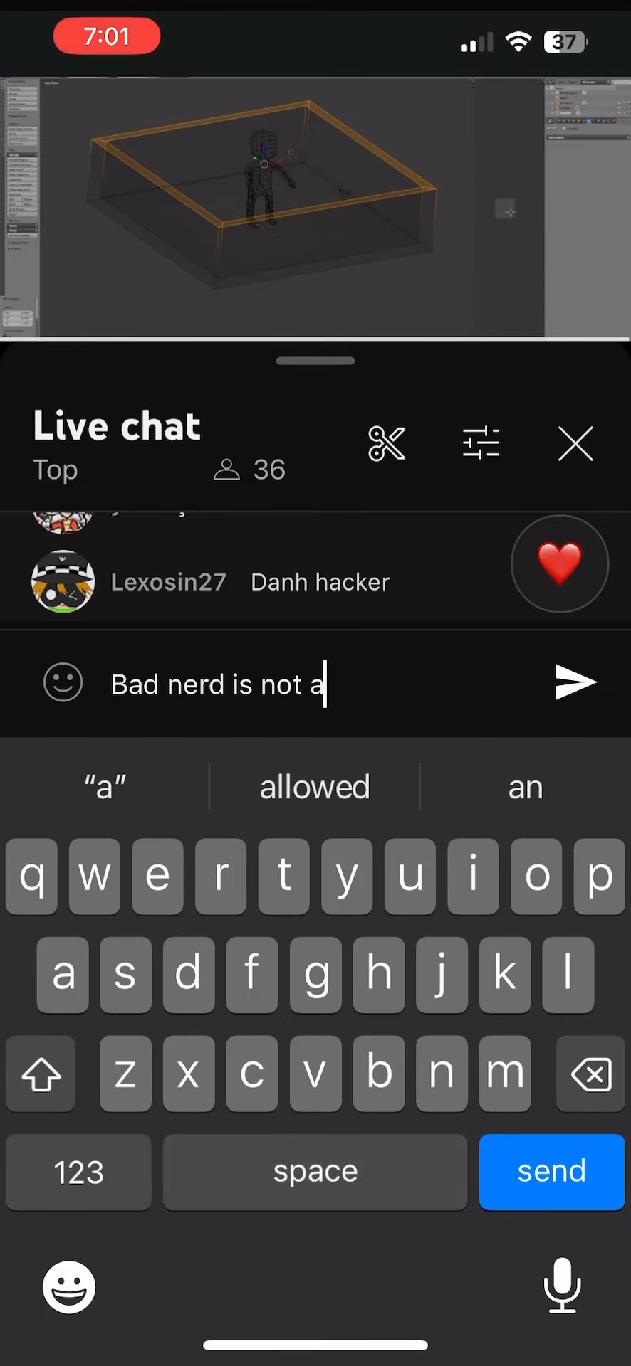
pyautogui.write('nerd')
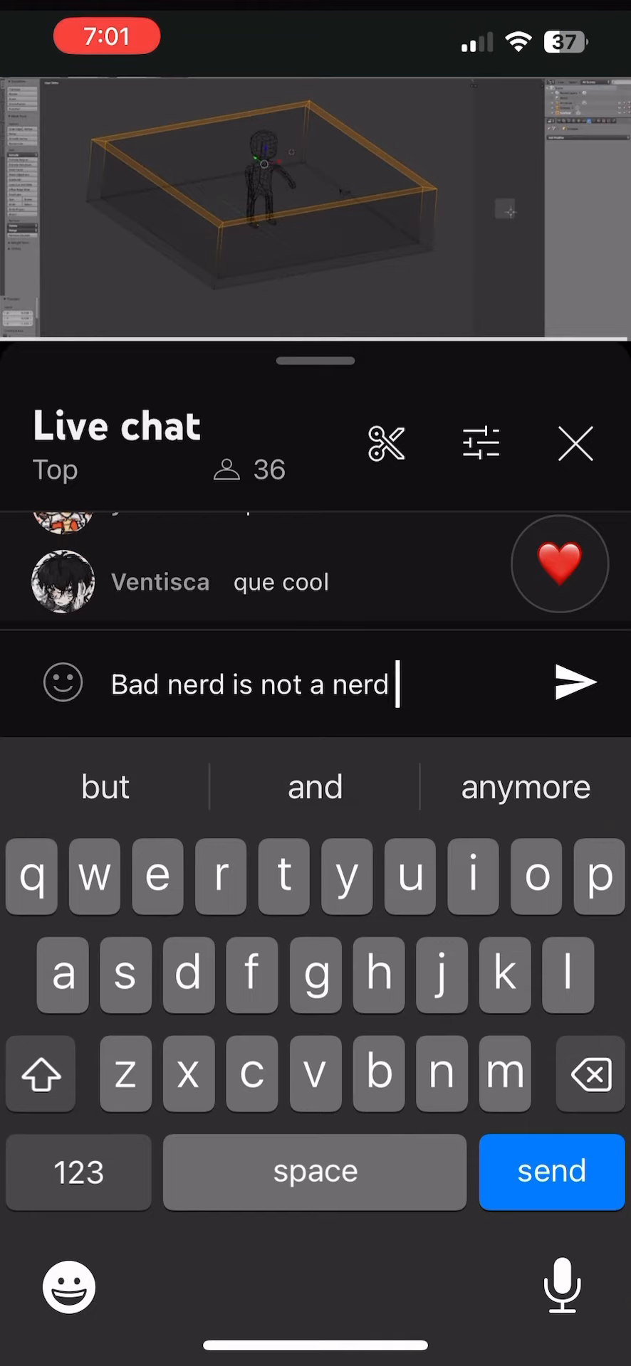
pyautogui.write('he is a c')
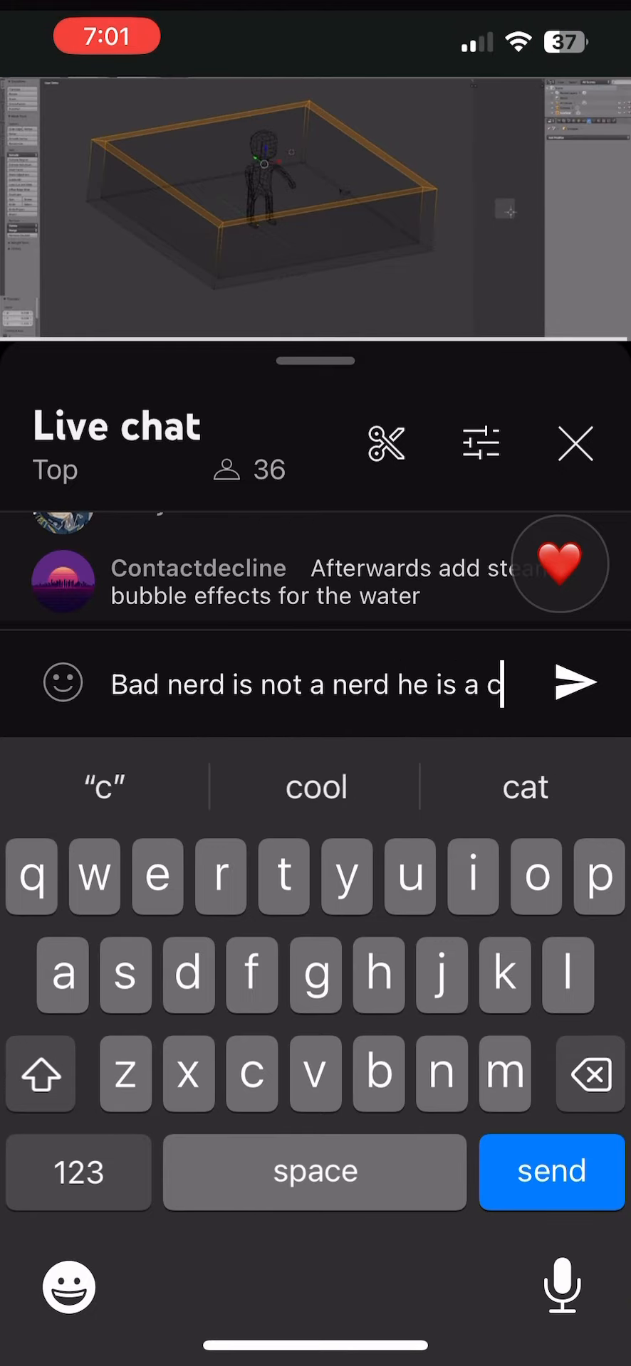
pyautogui.write('o')
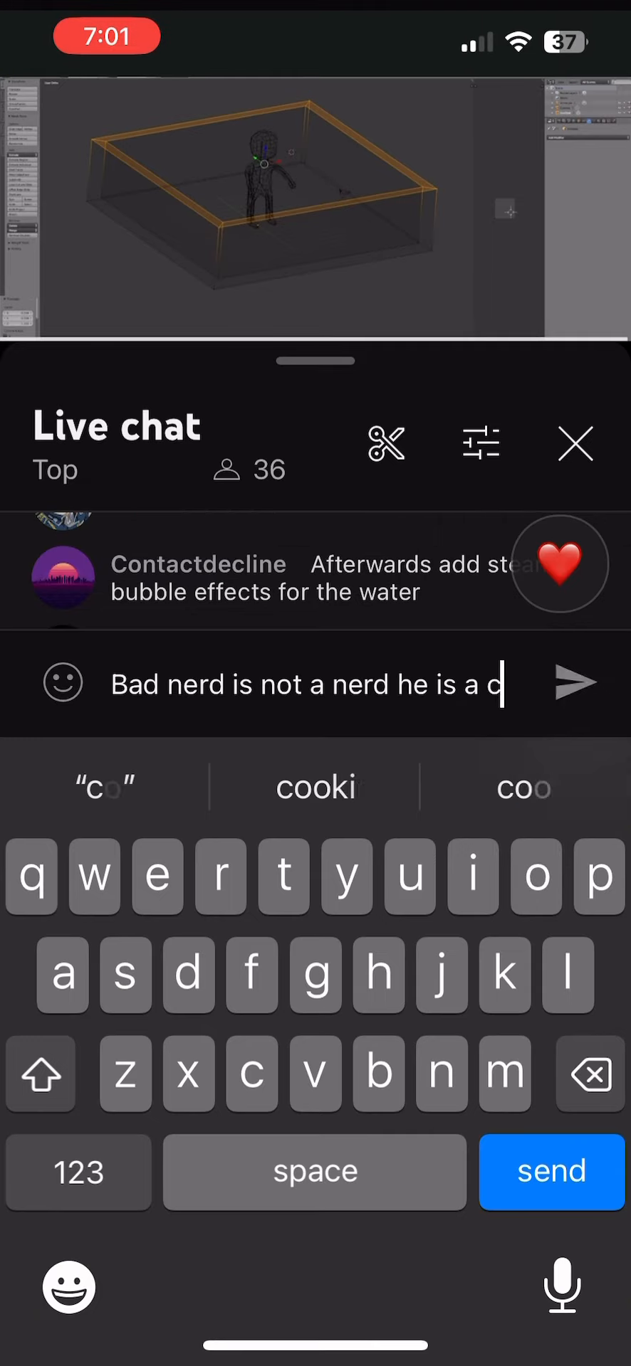
pyautogui.press('backspace')
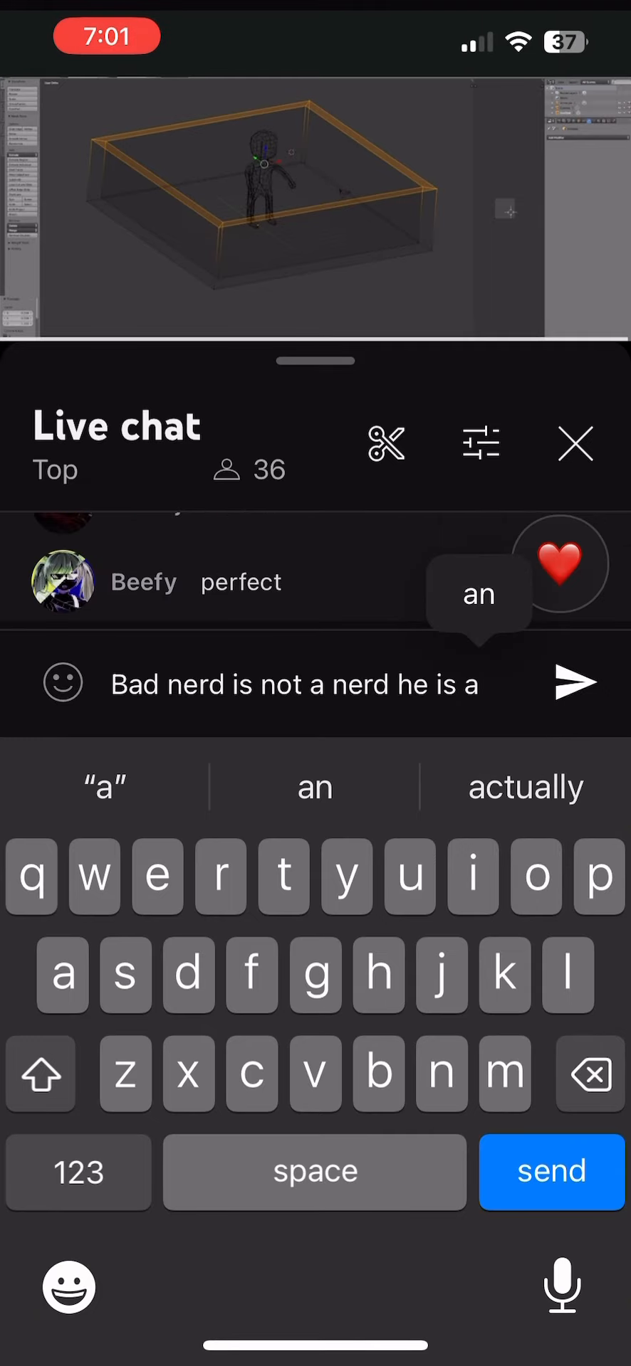